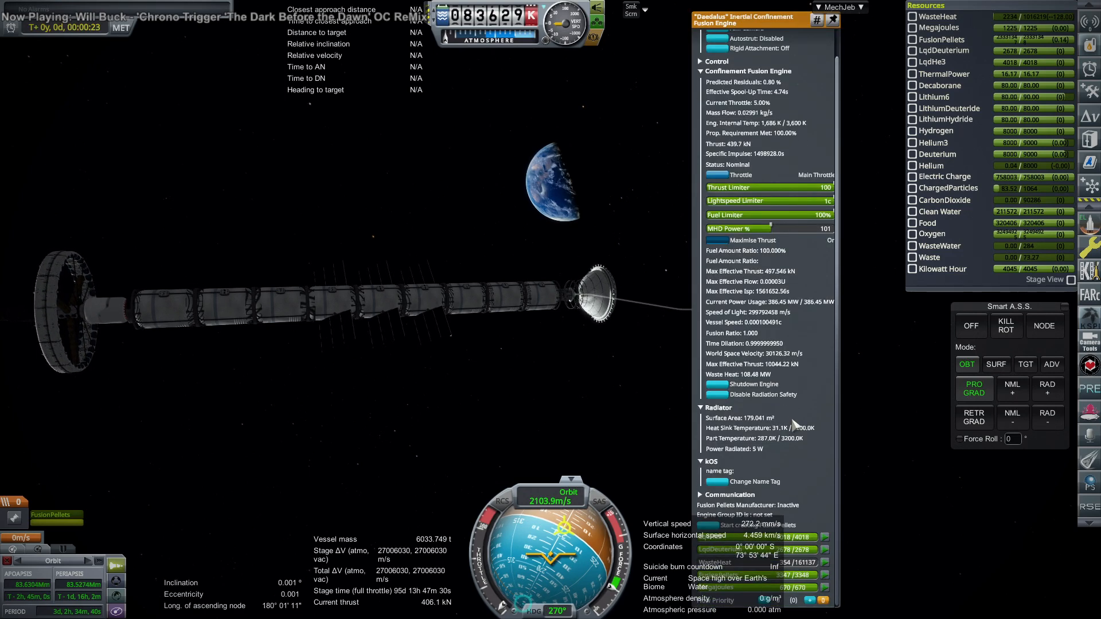
# - Start the fusion burn at full throttle, about 8.2 MN, with SAS off
pyautogui.click(833, 19)
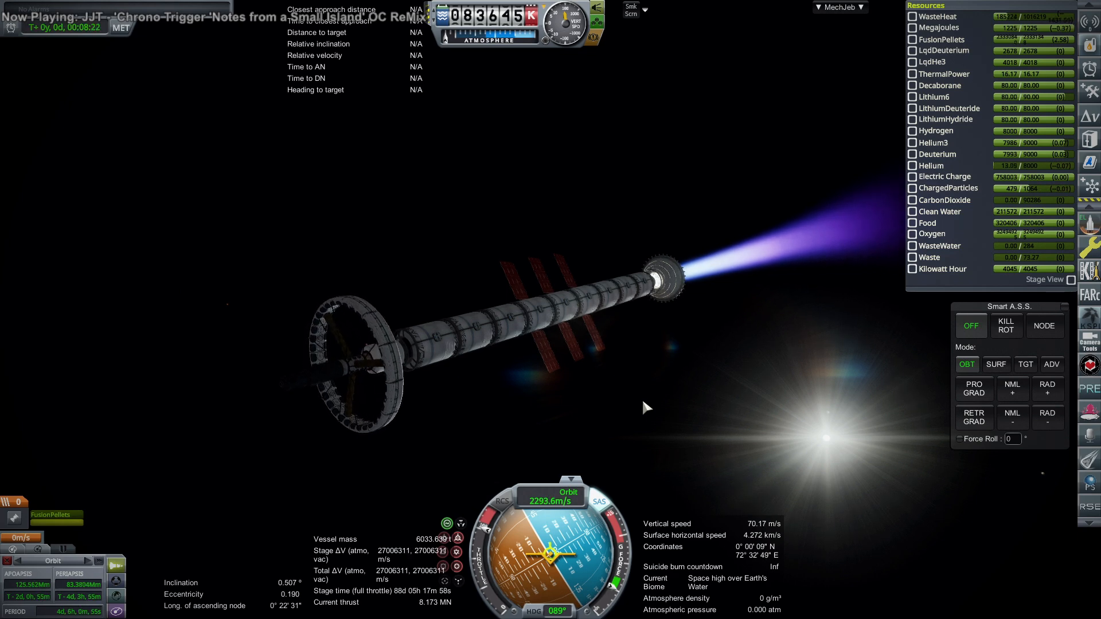
# - Point the thrusting ship at the target about 41 Pm away using Smart A.S.S. TGT+ mode
pyautogui.click(973, 389)
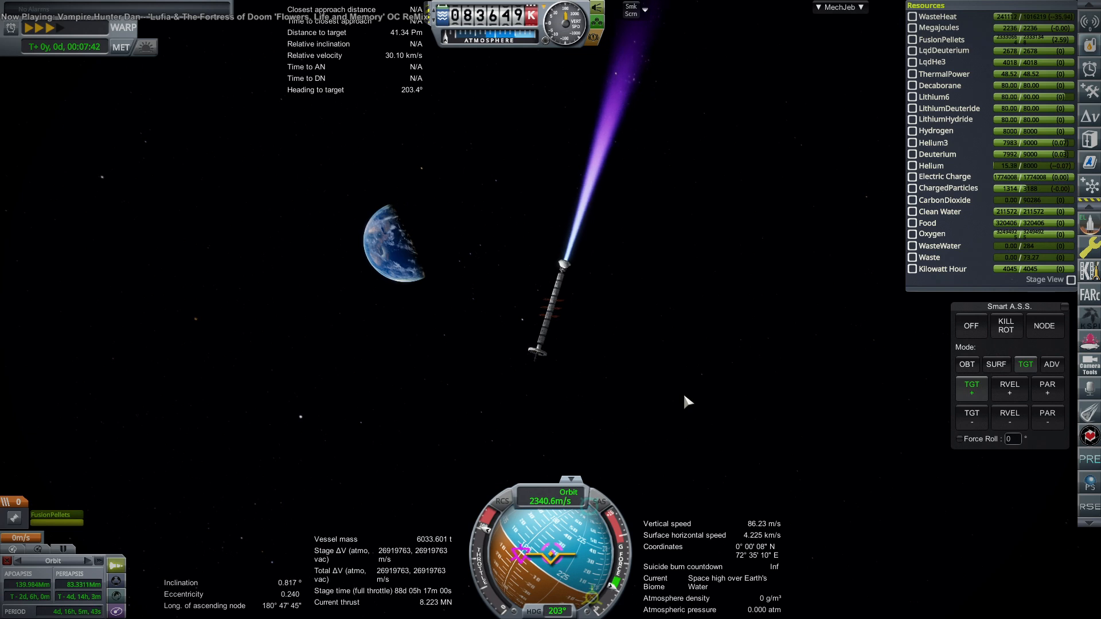
# - Cut the engine and coast toward the target at about 12,000 km/s into year 107
pyautogui.click(970, 325)
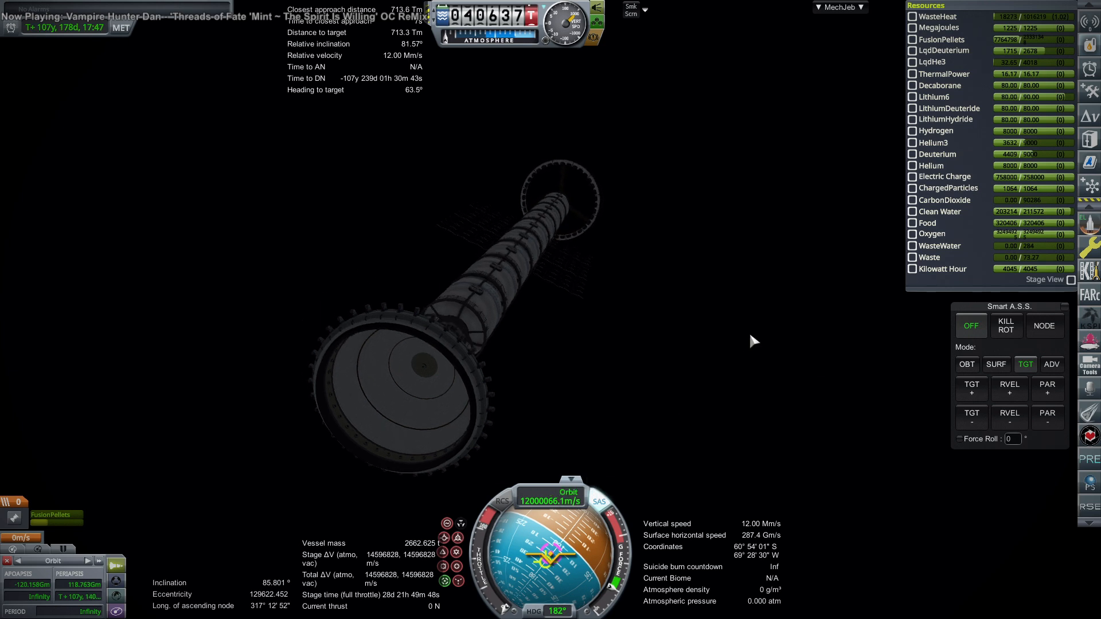
# - Stage off spent parts, clear the target and warp to arrival near Alpha Centauri in year 109
pyautogui.click(1009, 415)
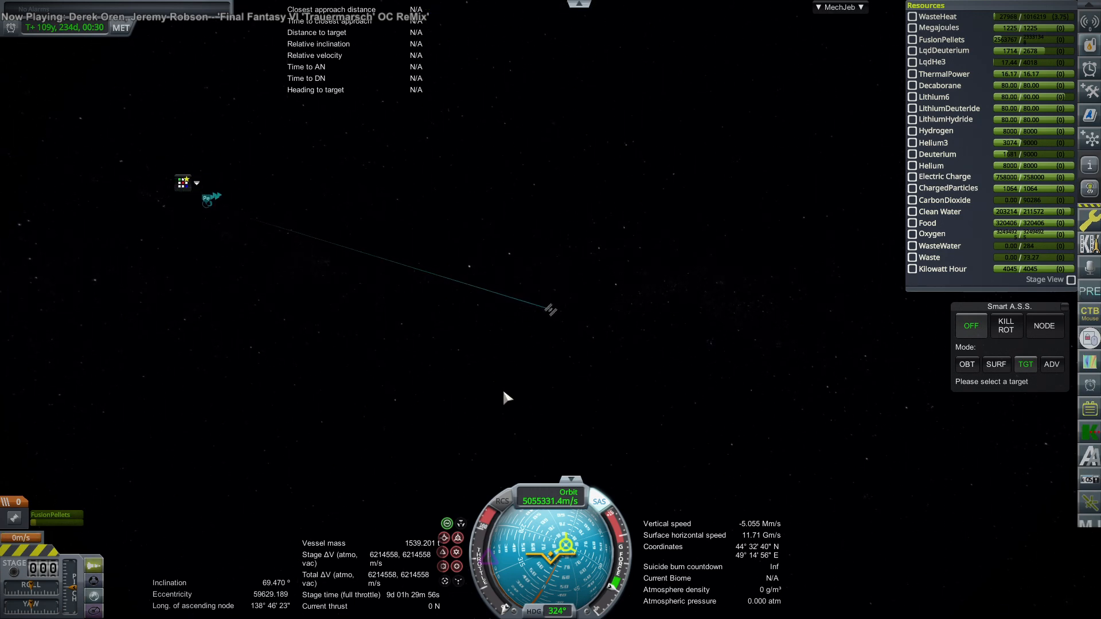
pyautogui.moveTo(565, 370)
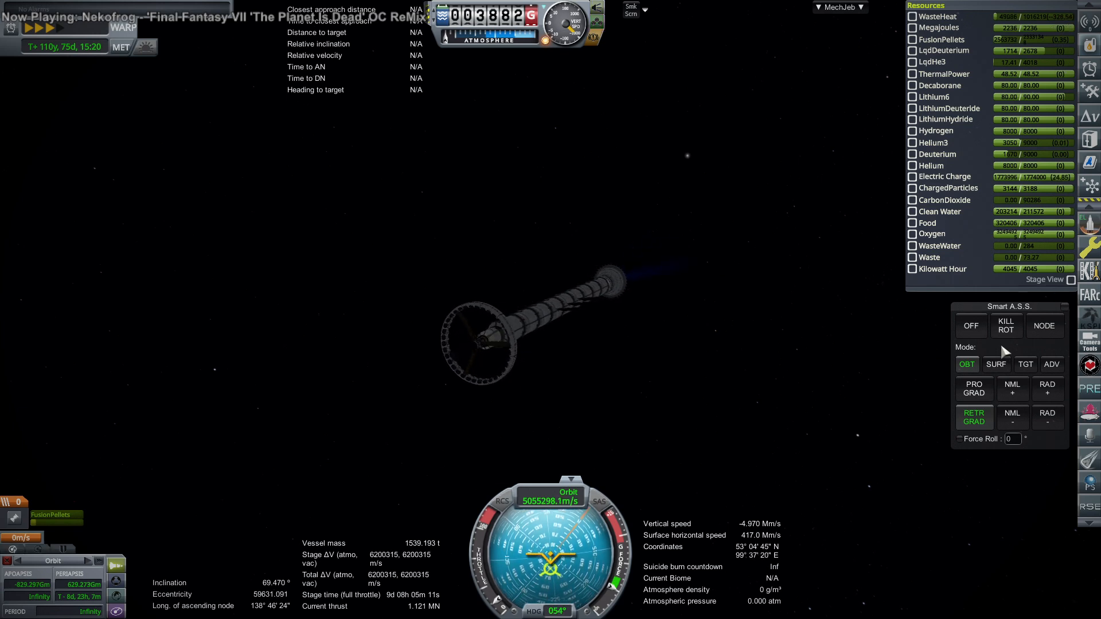
pyautogui.click(1005, 324)
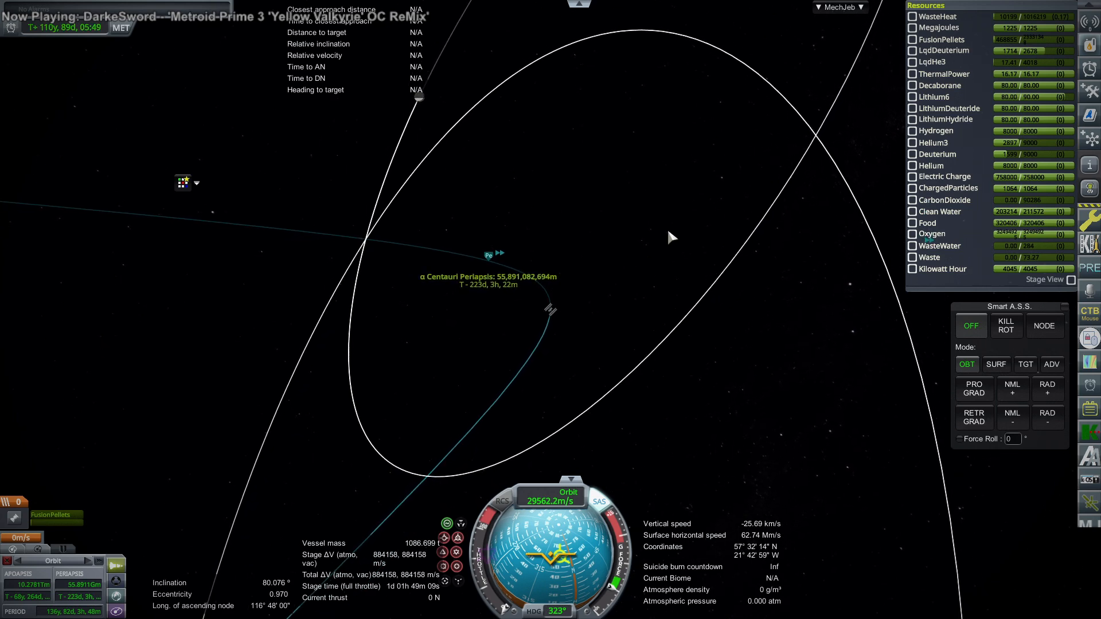
pyautogui.moveTo(678, 210)
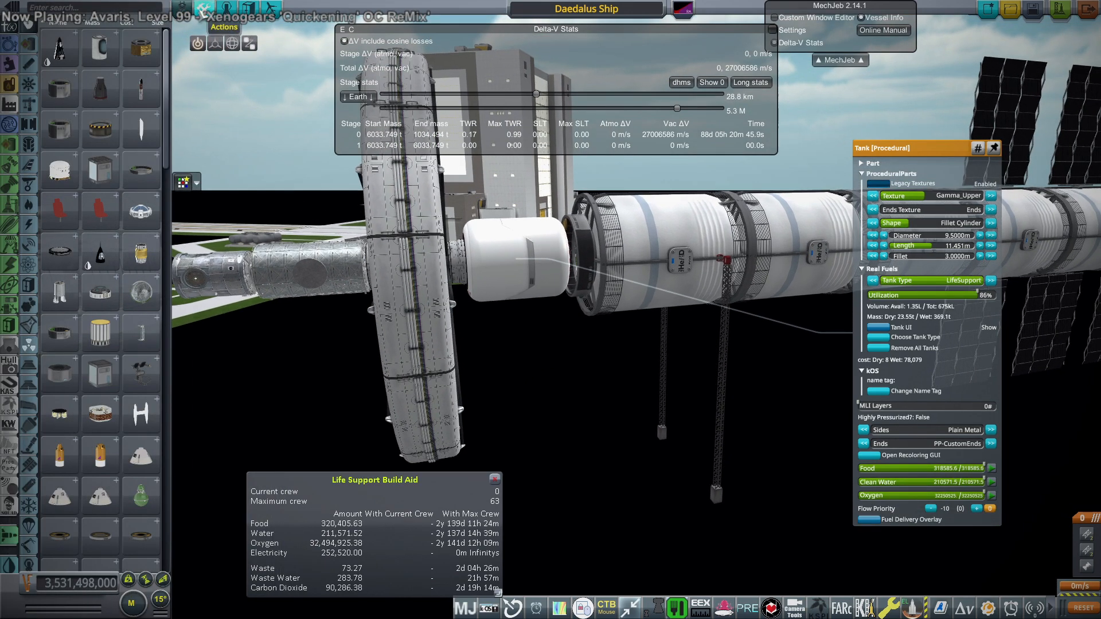
# - Resize the life-support tank to 14 m diameter and length, 5 m fillet, 100% LifeSupport
pyautogui.click(224, 26)
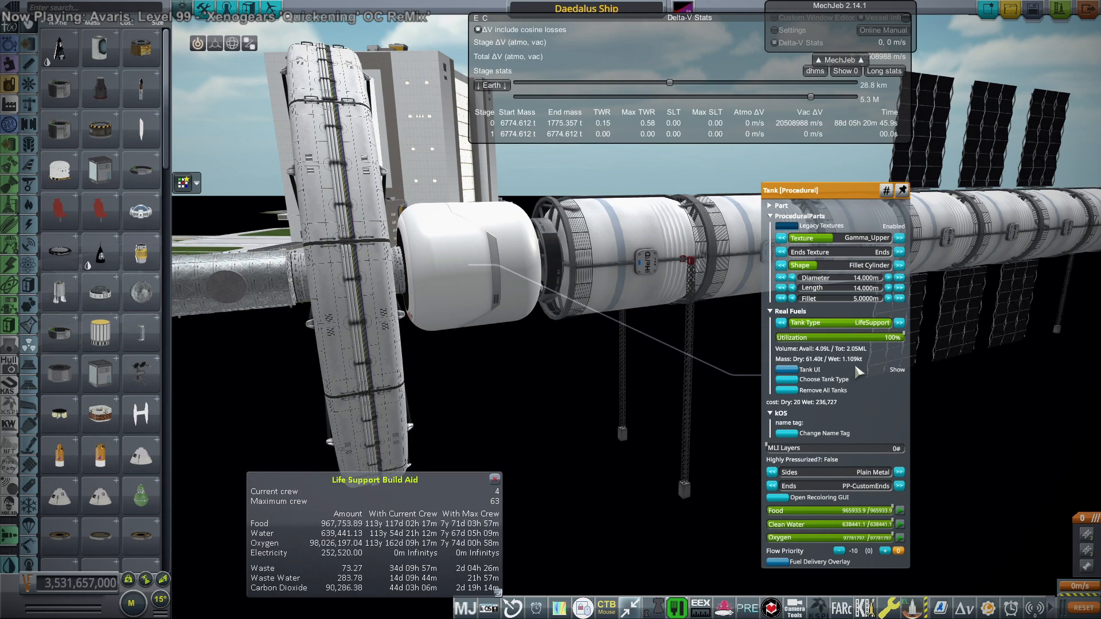
pyautogui.moveTo(571, 420)
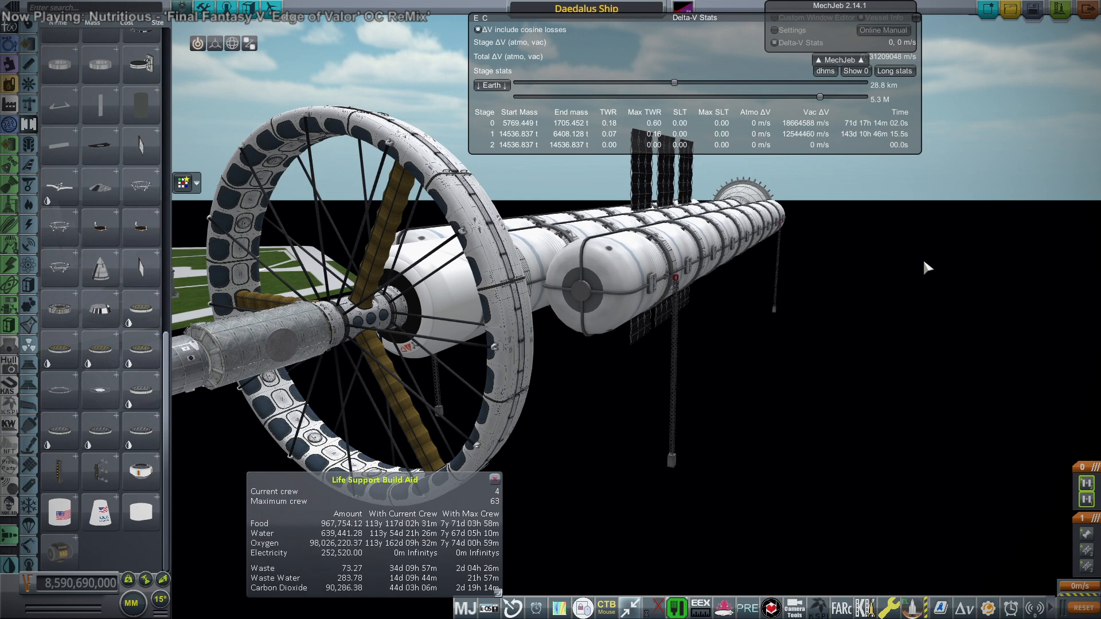
pyautogui.moveTo(1033, 9)
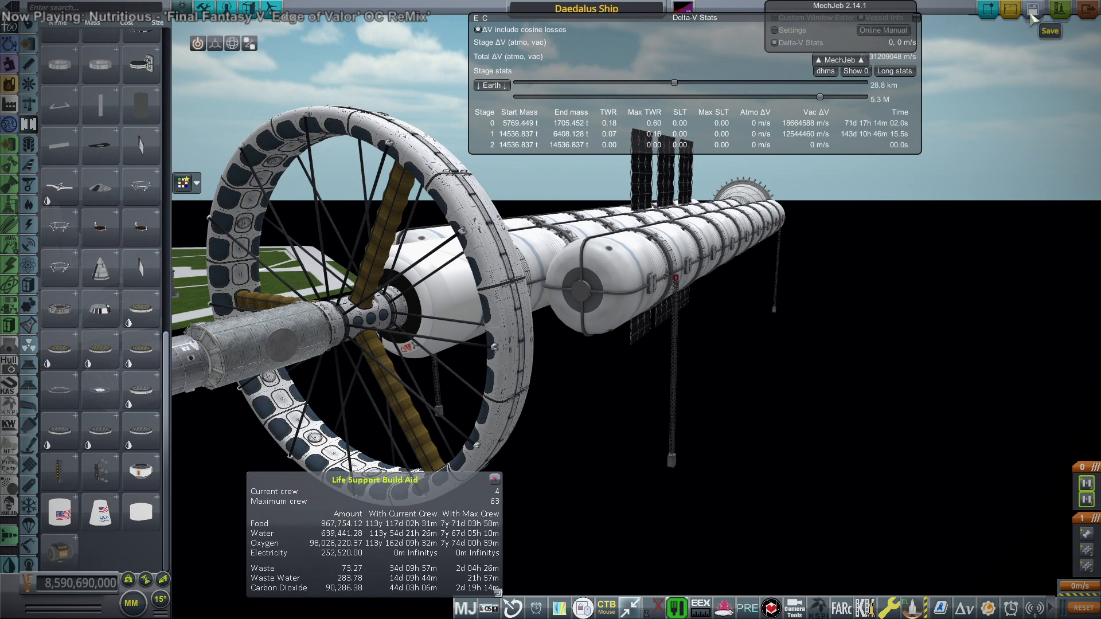